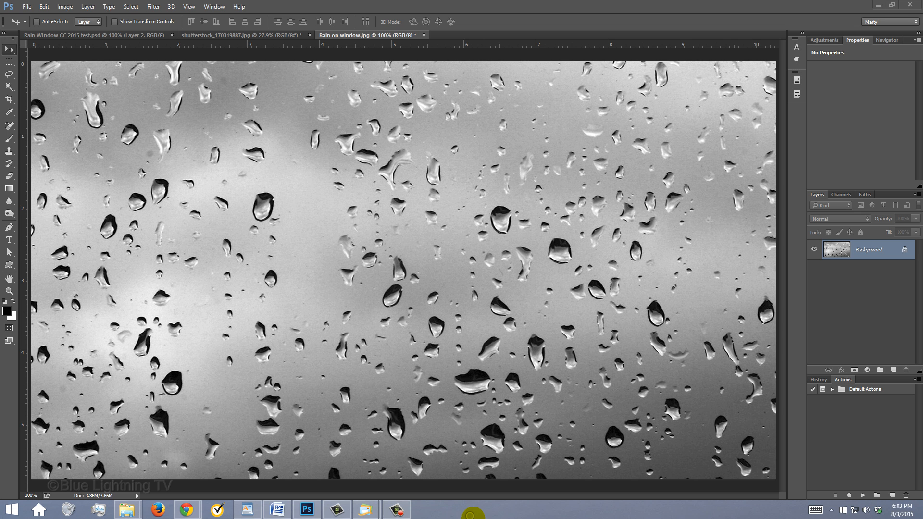
Copy the entire New York skyline photo and paste it into the rain-on-window image
{"action": "left_click", "coordinate": [250, 35]}
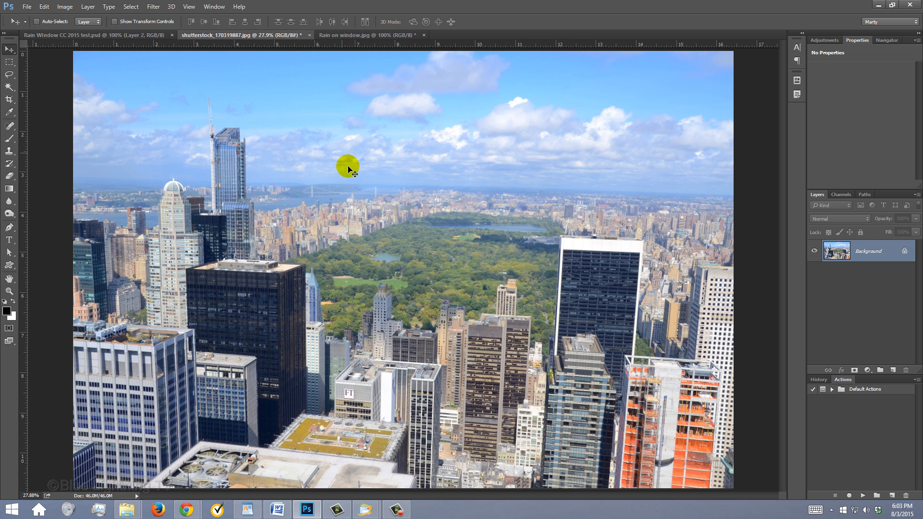
{"action": "key", "text": "v"}
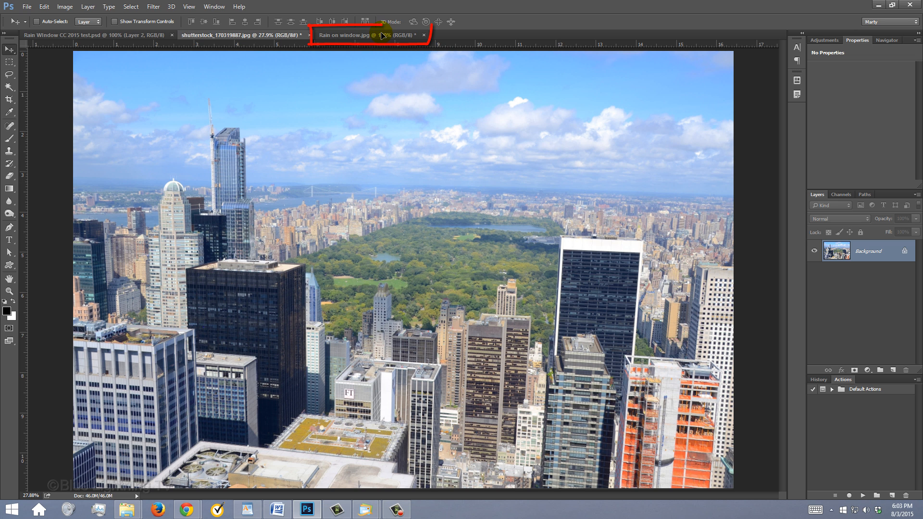
{"action": "left_click", "coordinate": [372, 35]}
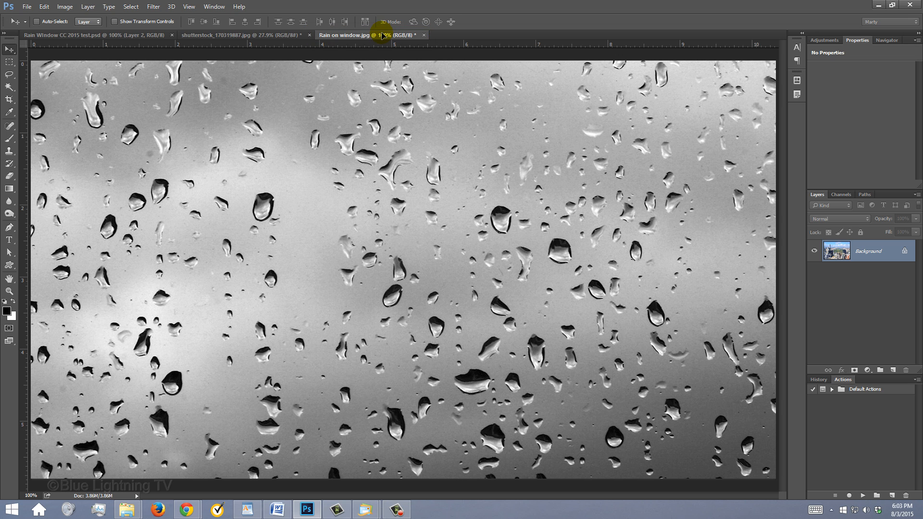
{"action": "key", "text": "shift"}
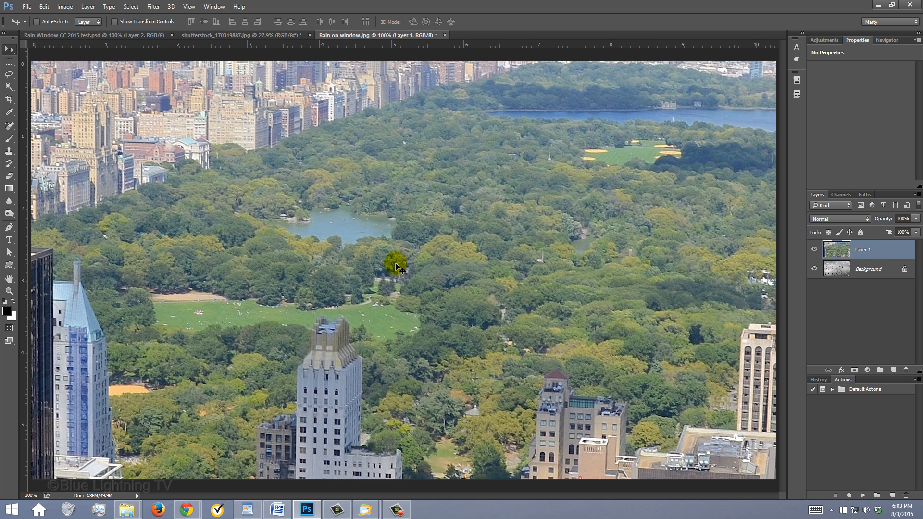
Free Transform the city layer down until the whole skyline fits the canvas, then fit the view
{"action": "key", "text": "Ctrl+t"}
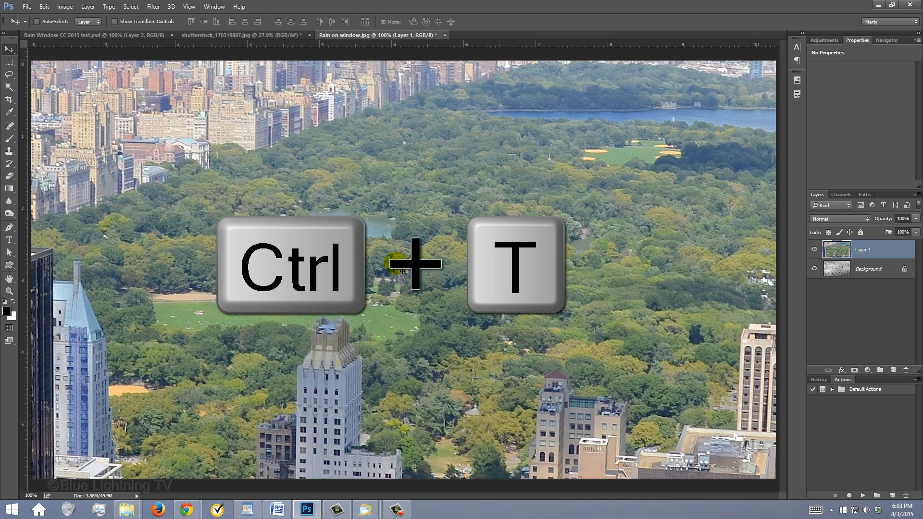
{"action": "key", "text": "Ctrl+T"}
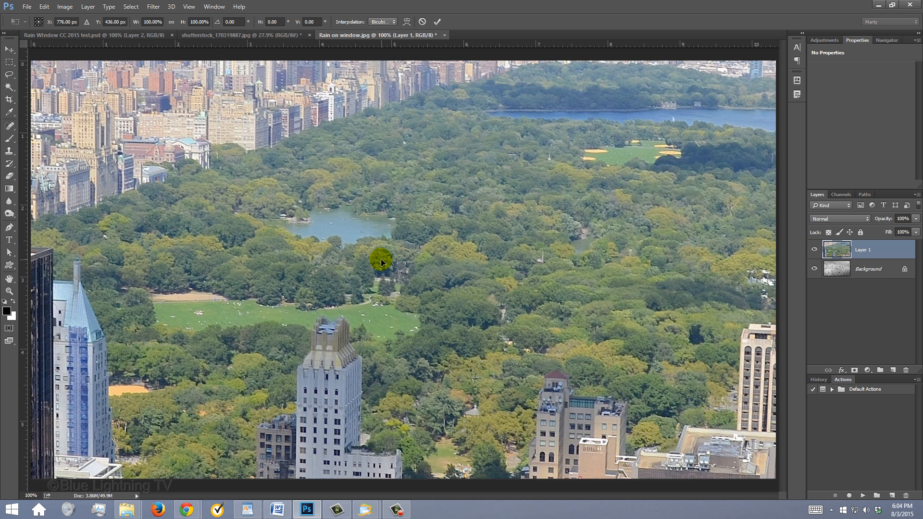
{"action": "key", "text": "Ctrl+0"}
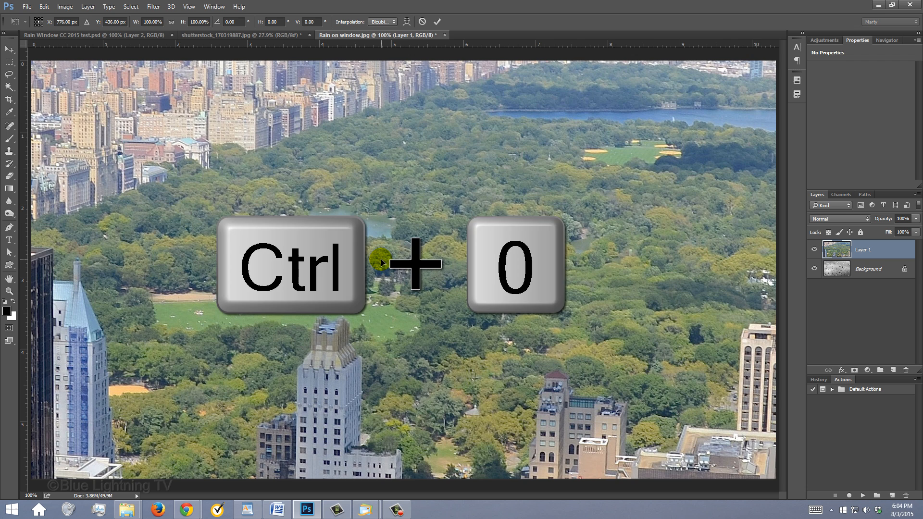
{"action": "key", "text": "ctrl+0"}
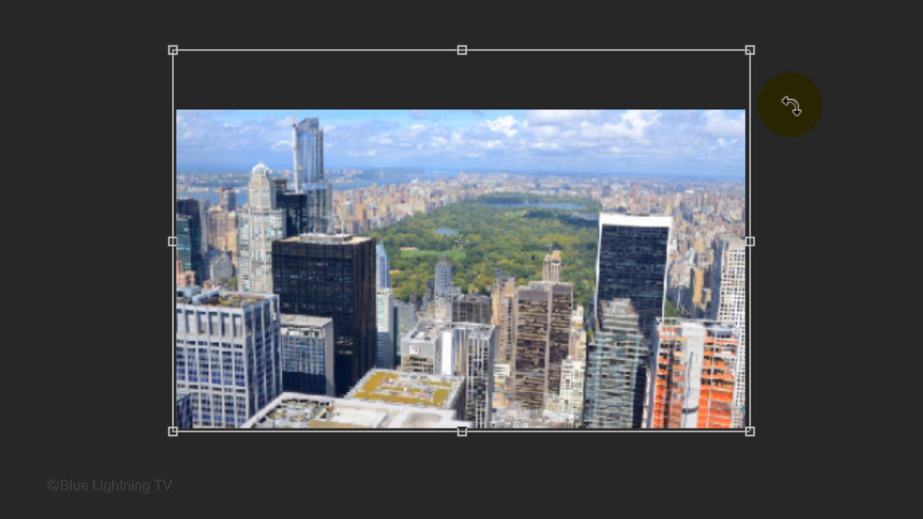
{"action": "key", "text": "Enter"}
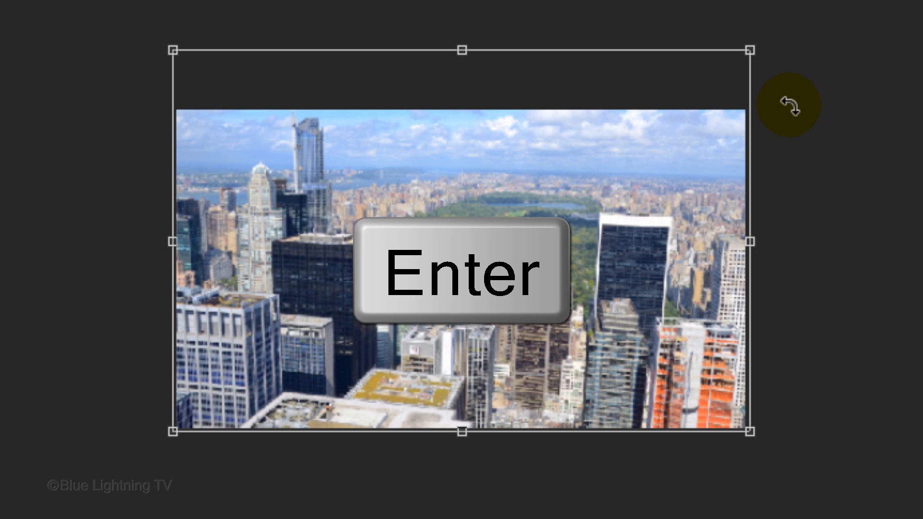
{"action": "key", "text": "Enter"}
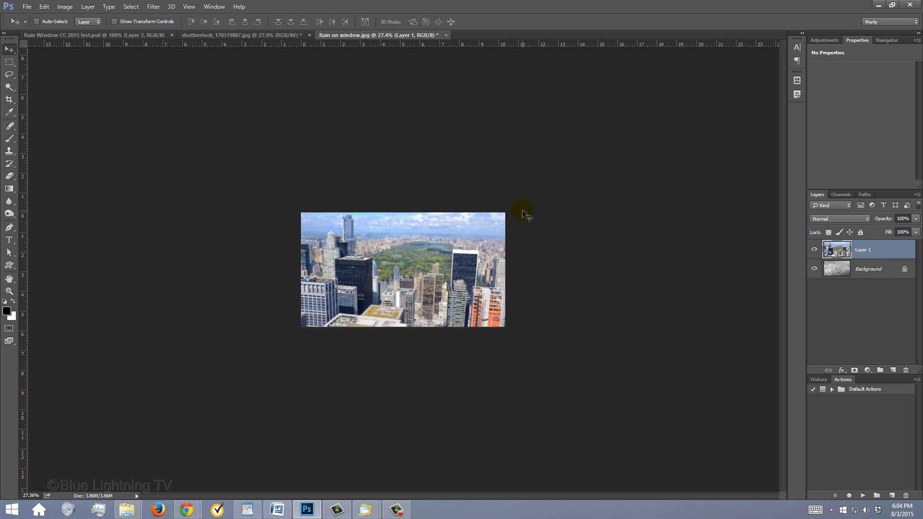
{"action": "key", "text": "Ctrl+0"}
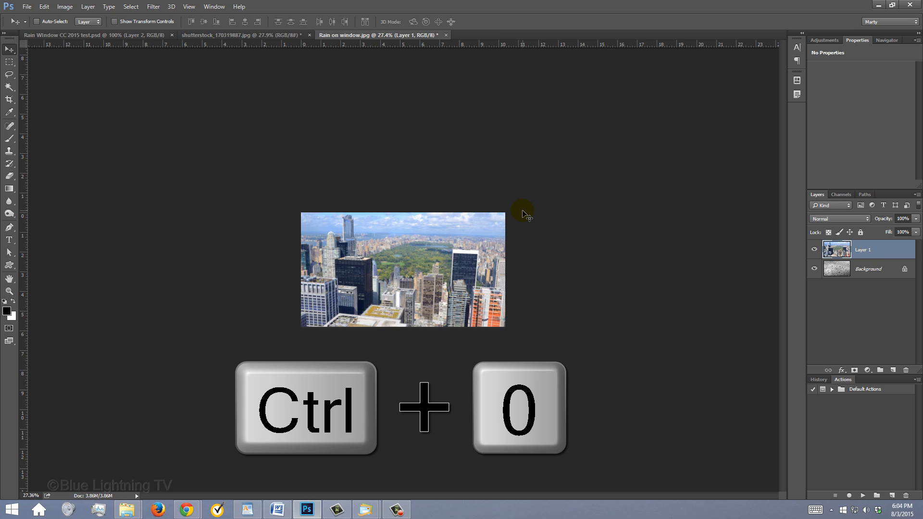
{"action": "key", "text": "Ctrl+0"}
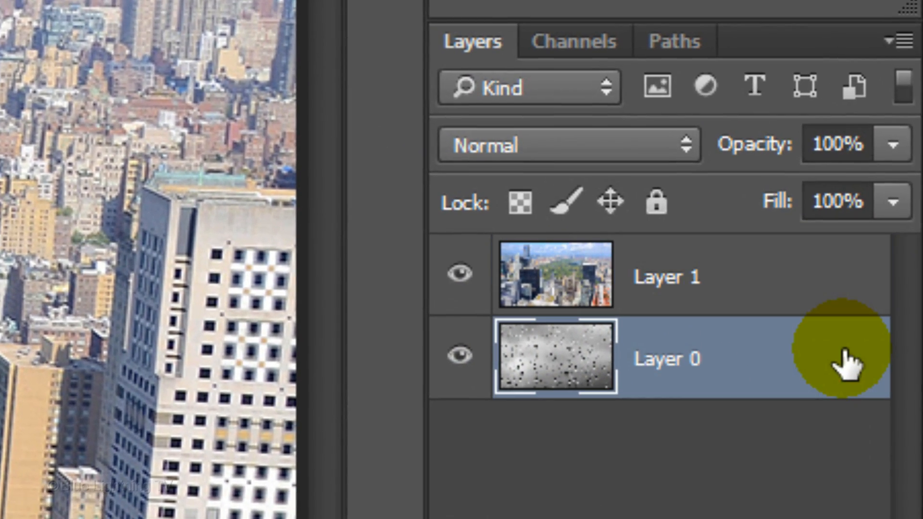
Select the raindrop layer in the Layers panel to restack it above the city photo
{"action": "left_click", "coordinate": [671, 357]}
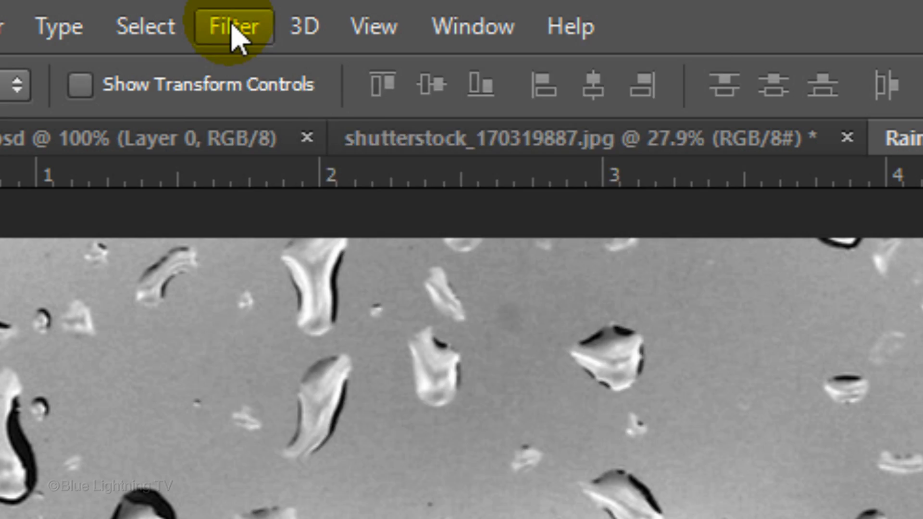
Apply a Camera Raw Filter with Detail luminance noise reduction at 100 to the raindrops
{"action": "left_click", "coordinate": [233, 25]}
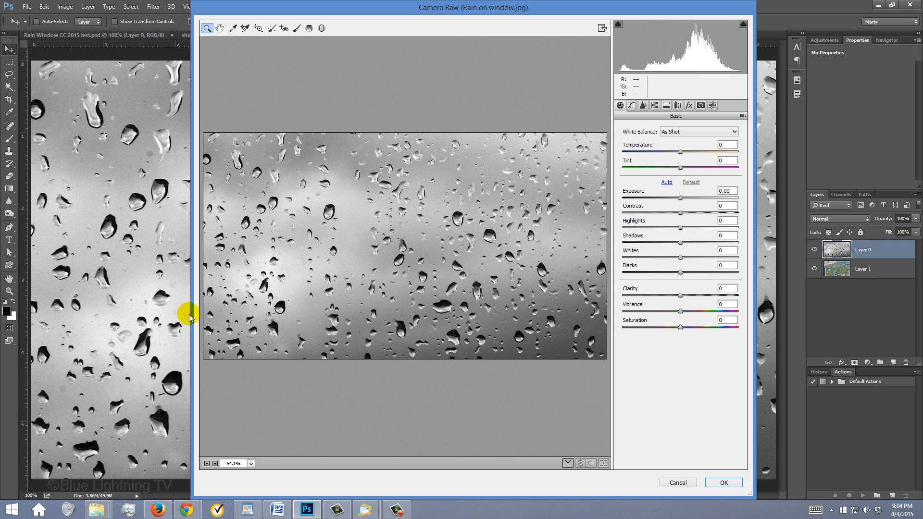
{"action": "left_click", "coordinate": [215, 463]}
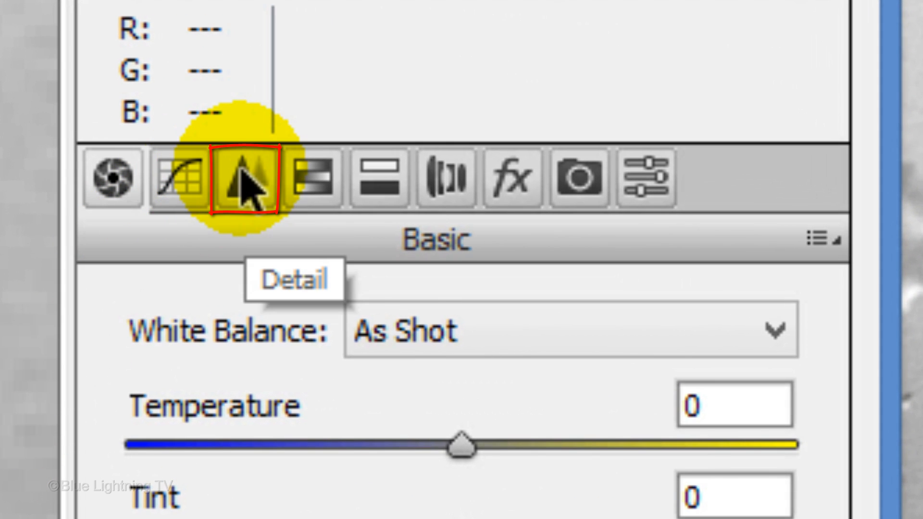
{"action": "left_click", "coordinate": [244, 182]}
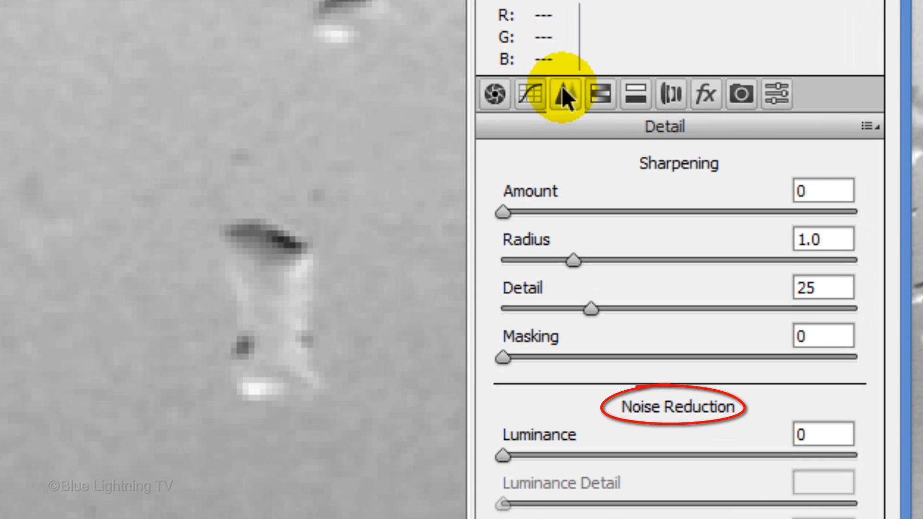
{"action": "mouse_move", "coordinate": [500, 470]}
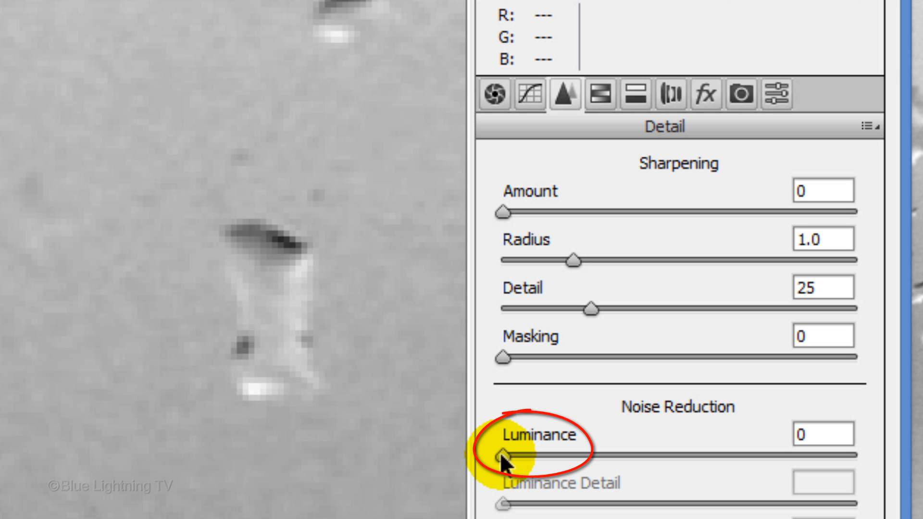
{"action": "left_click_drag", "start_coordinate": [504, 454], "coordinate": [853, 454]}
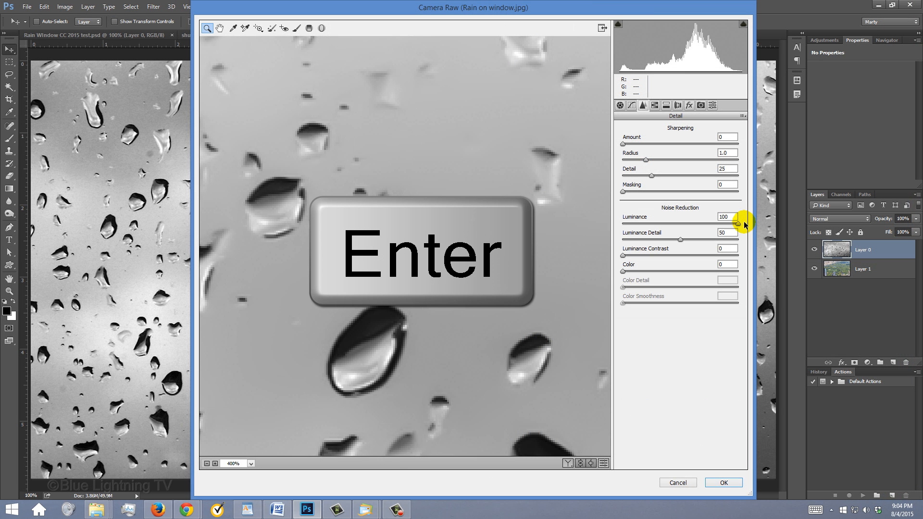
{"action": "left_click", "coordinate": [723, 483]}
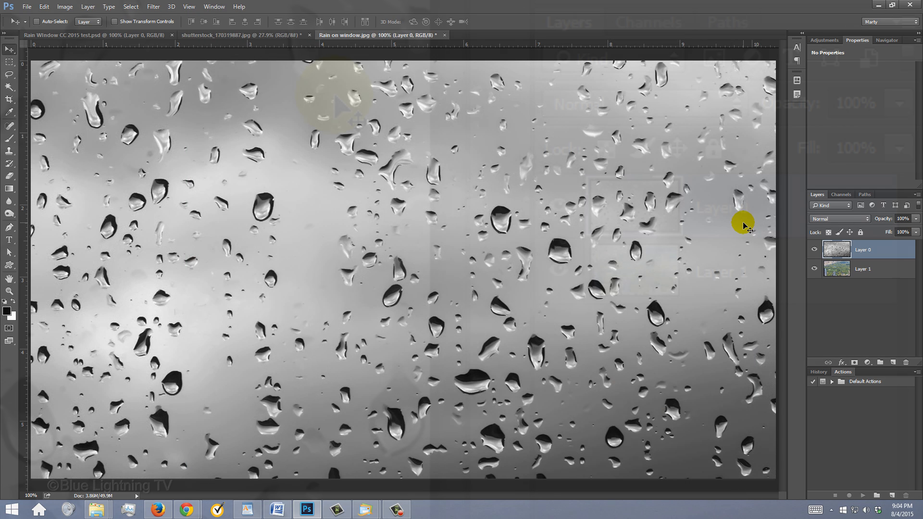
Set the raindrop Layer 0 blend mode to Screen
{"action": "left_click", "coordinate": [839, 219]}
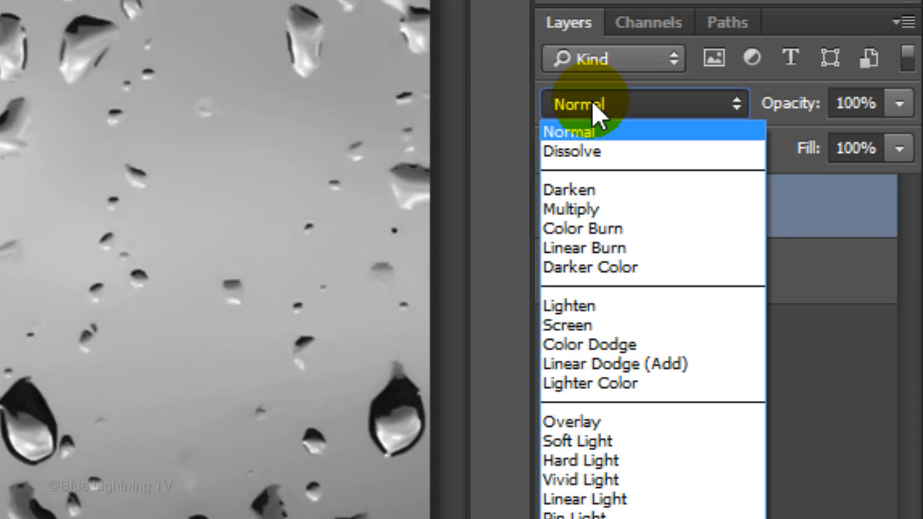
{"action": "mouse_move", "coordinate": [599, 339]}
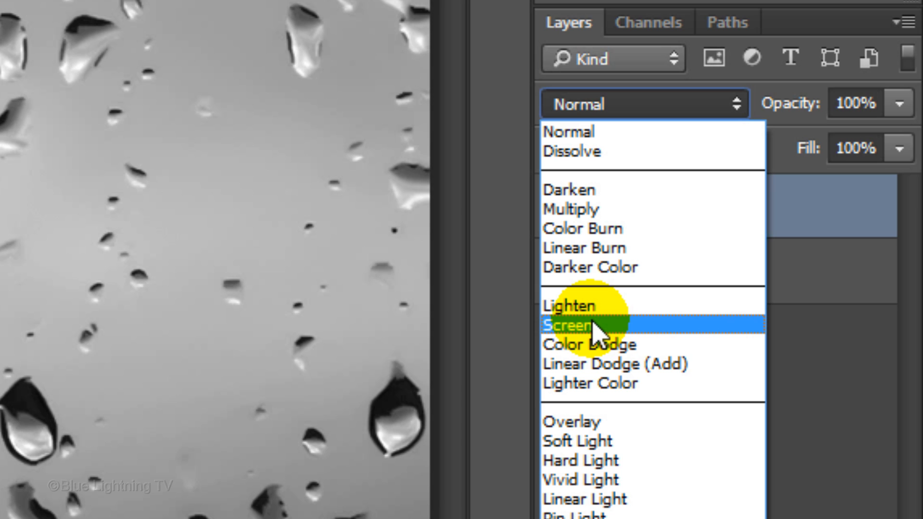
{"action": "left_click", "coordinate": [566, 324]}
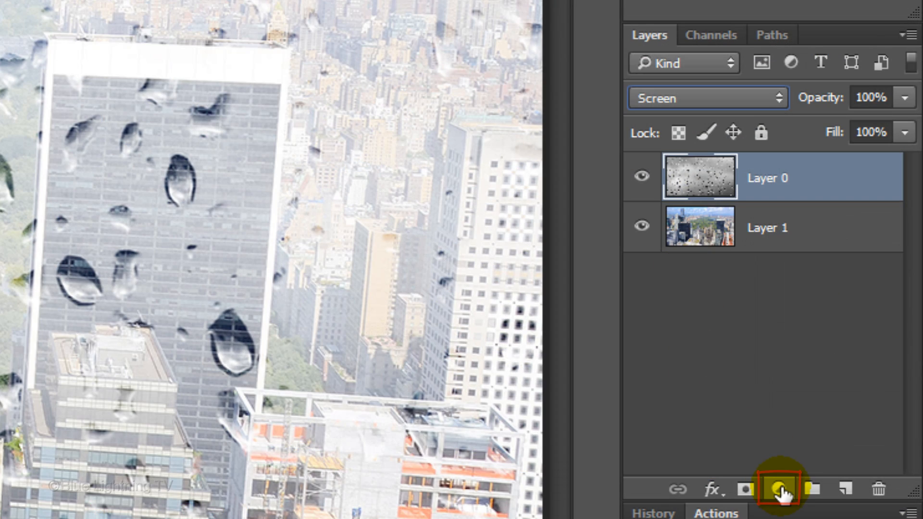
Add a Brightness/Contrast adjustment layer with brightness at -70
{"action": "left_click", "coordinate": [778, 487]}
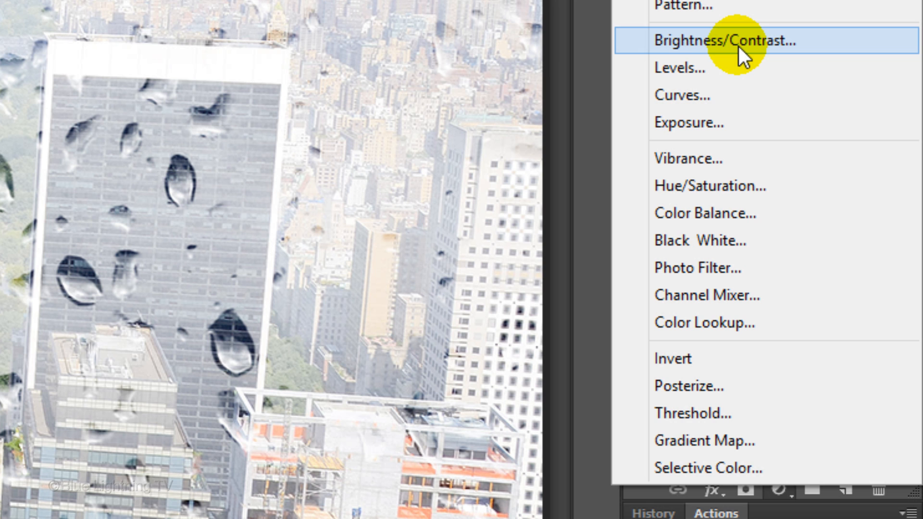
{"action": "left_click", "coordinate": [720, 40]}
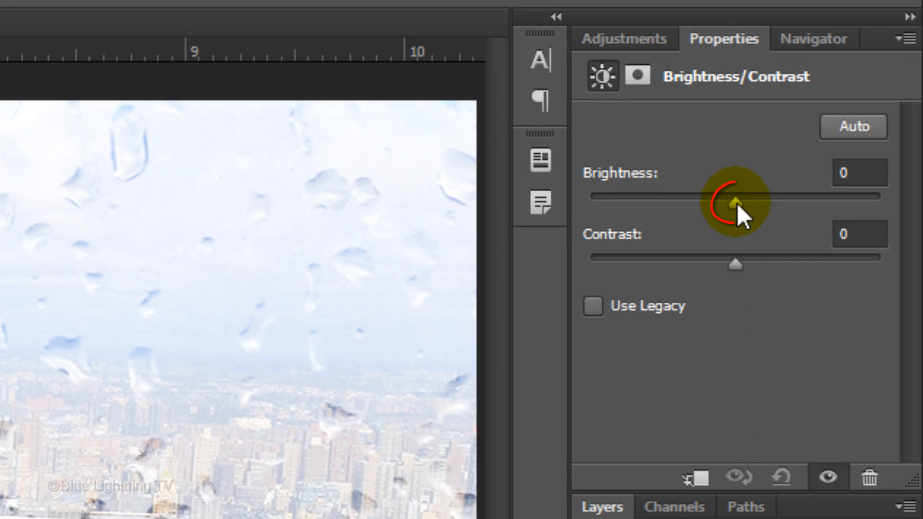
{"action": "left_click_drag", "start_coordinate": [732, 197], "coordinate": [668, 197]}
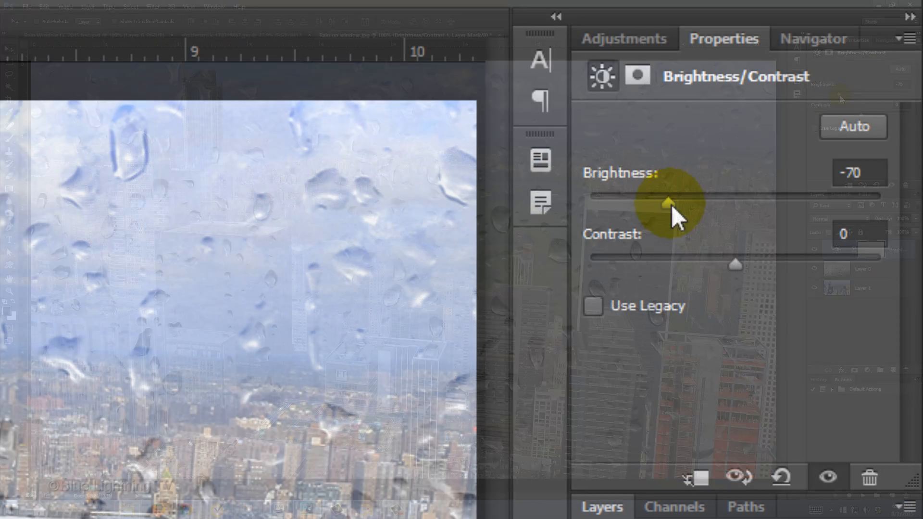
{"action": "left_click_drag", "start_coordinate": [734, 265], "coordinate": [804, 265]}
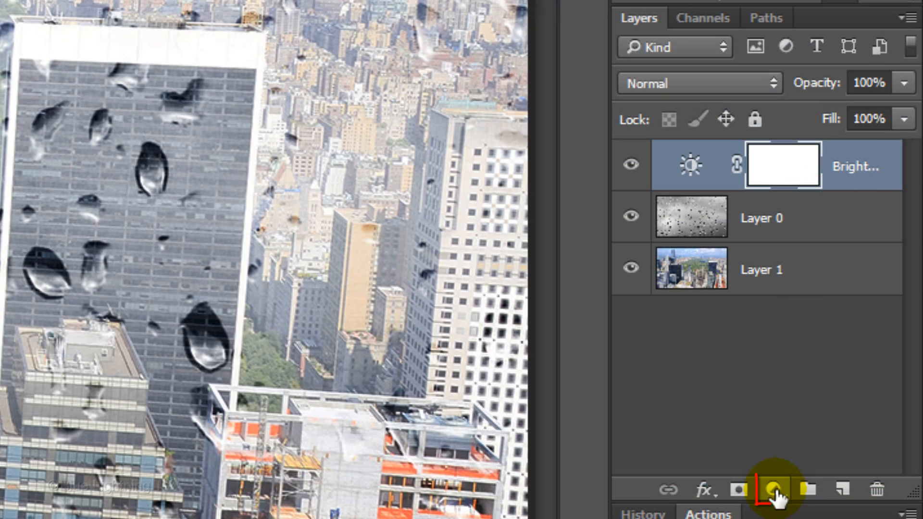
Add a Vibrance adjustment layer with vibrance lowered to -30
{"action": "left_click", "coordinate": [769, 490]}
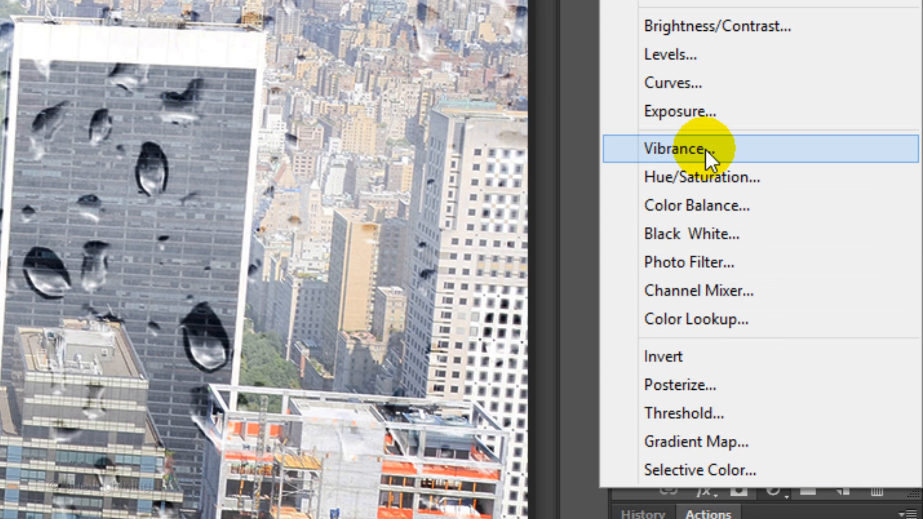
{"action": "left_click", "coordinate": [675, 148]}
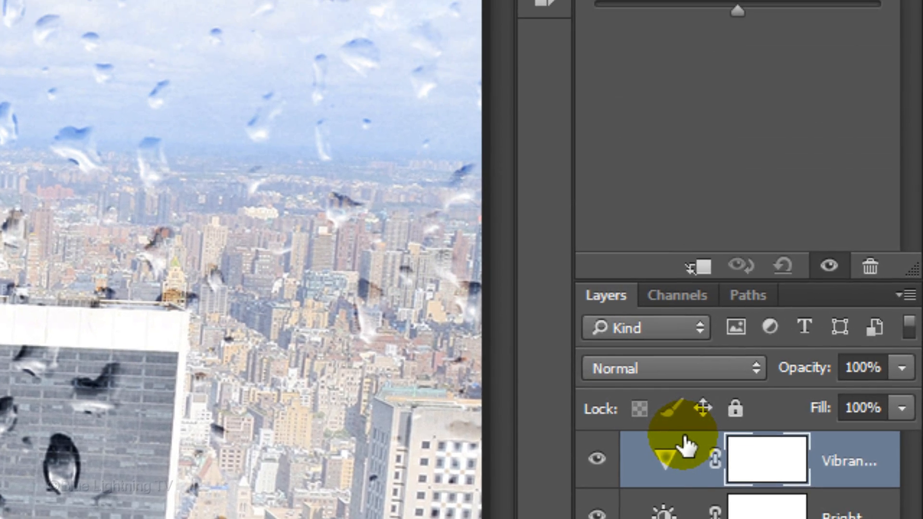
{"action": "double_click", "coordinate": [672, 457]}
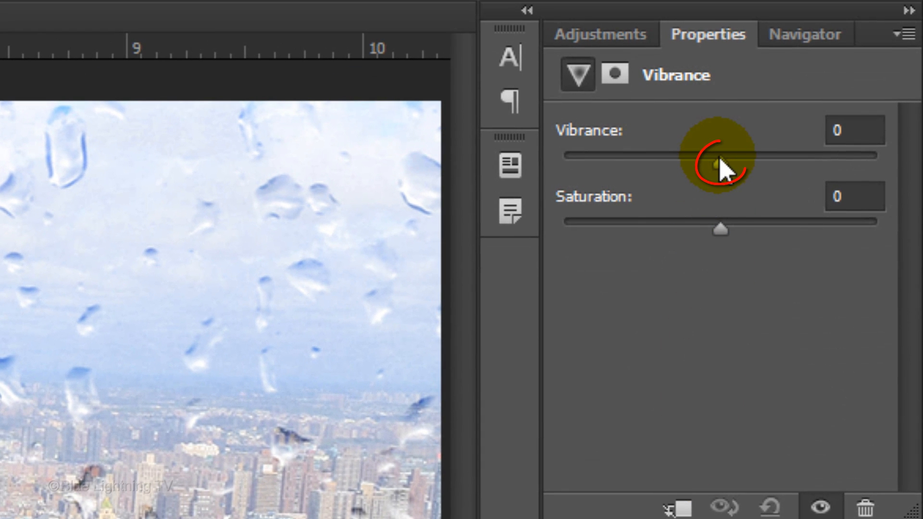
{"action": "left_click_drag", "start_coordinate": [711, 155], "coordinate": [671, 155]}
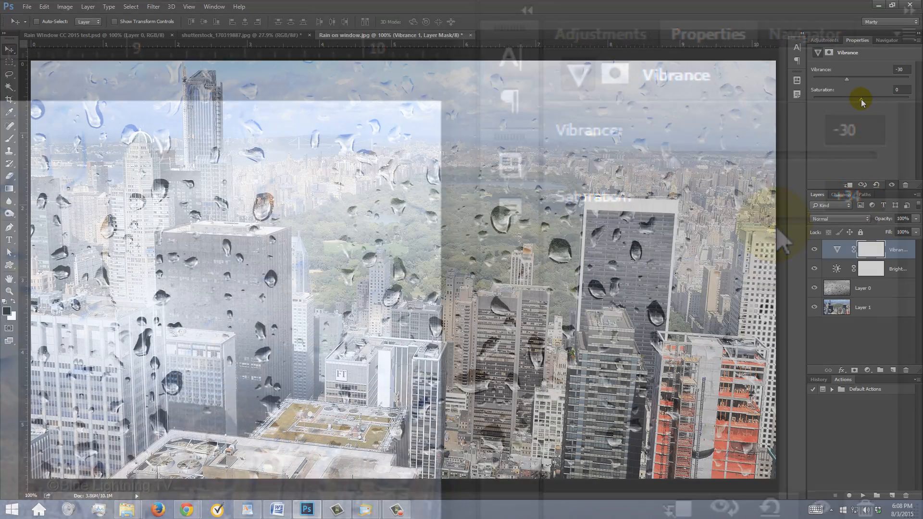
{"action": "left_click_drag", "start_coordinate": [847, 97], "coordinate": [877, 97]}
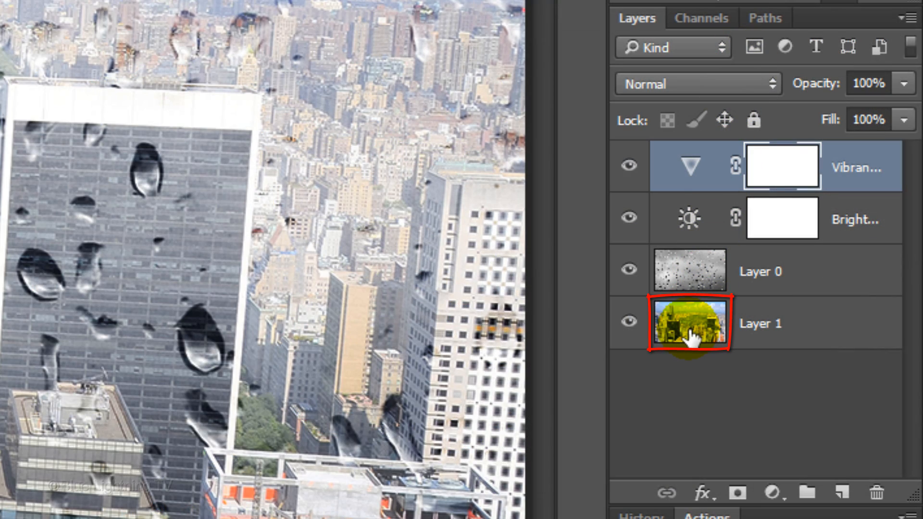
Duplicate city photo Layer 1 with Ctrl+J and name the copy 'Blurred'
{"action": "left_click", "coordinate": [689, 323]}
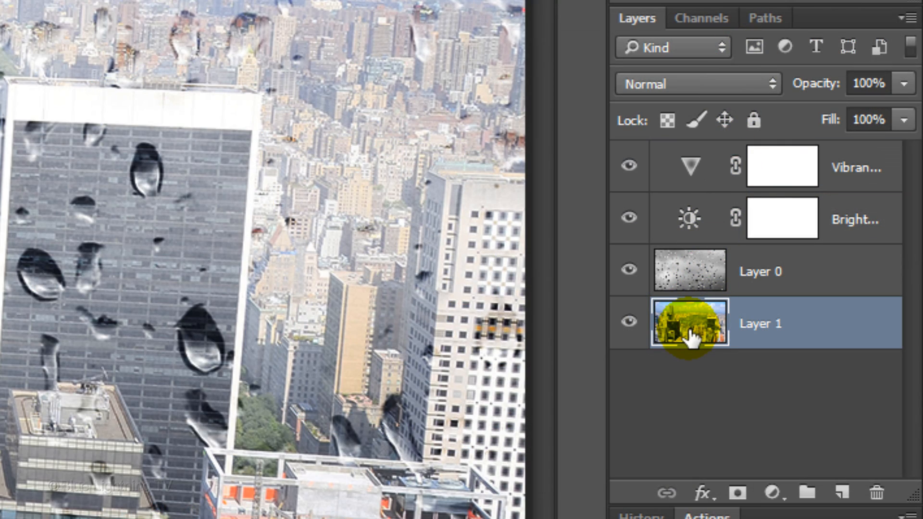
{"action": "key", "text": "Ctrl+J"}
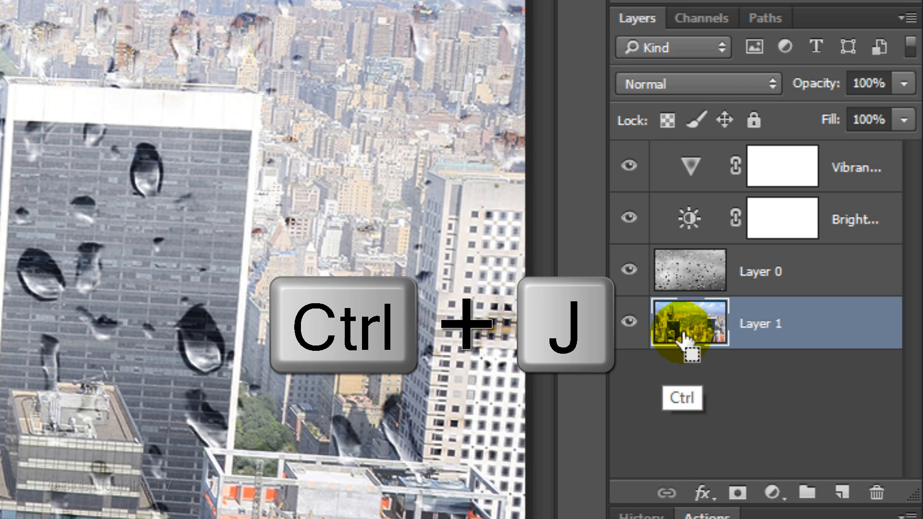
{"action": "key", "text": "ctrl+j"}
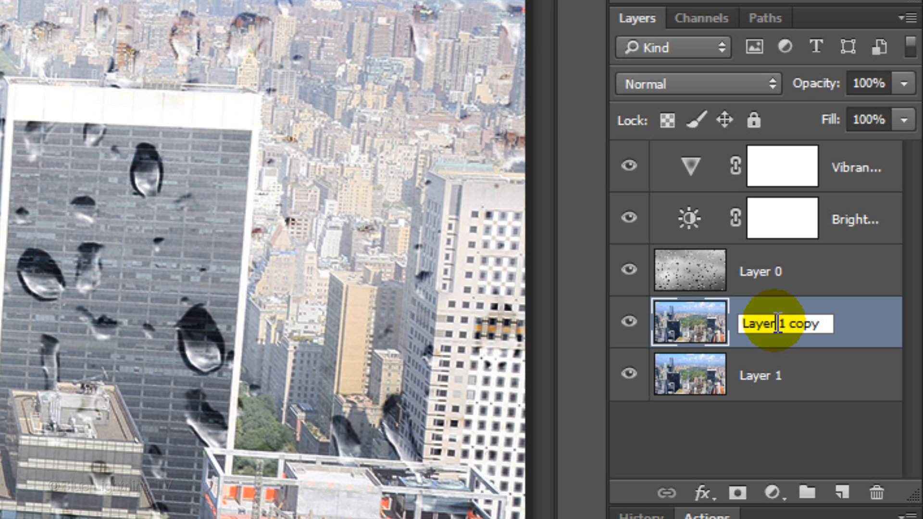
{"action": "type", "text": "Blurred"}
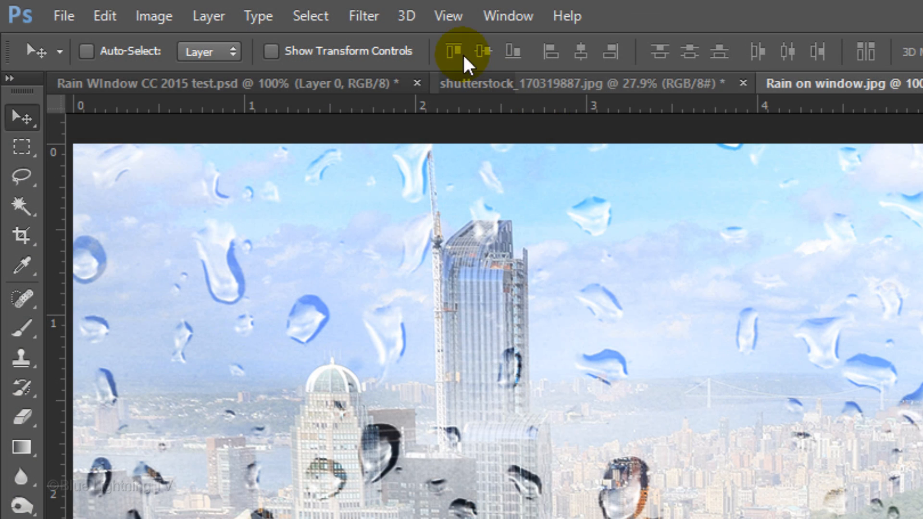
Apply a Gaussian Blur to the Blurred city layer
{"action": "left_click", "coordinate": [363, 16]}
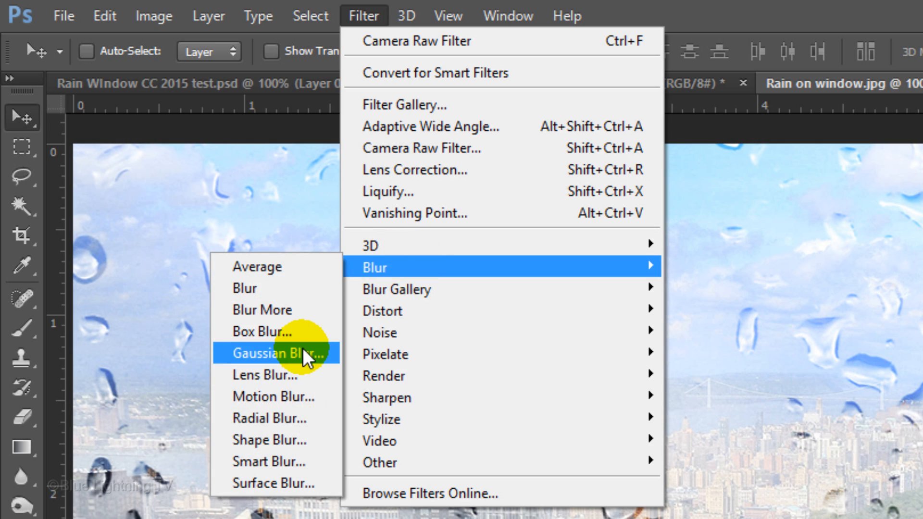
{"action": "left_click", "coordinate": [276, 365]}
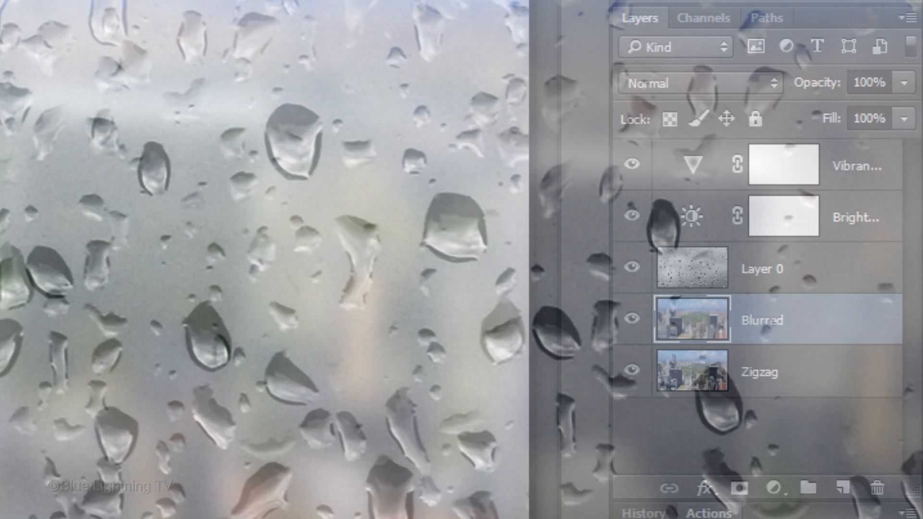
{"action": "left_click", "coordinate": [631, 319]}
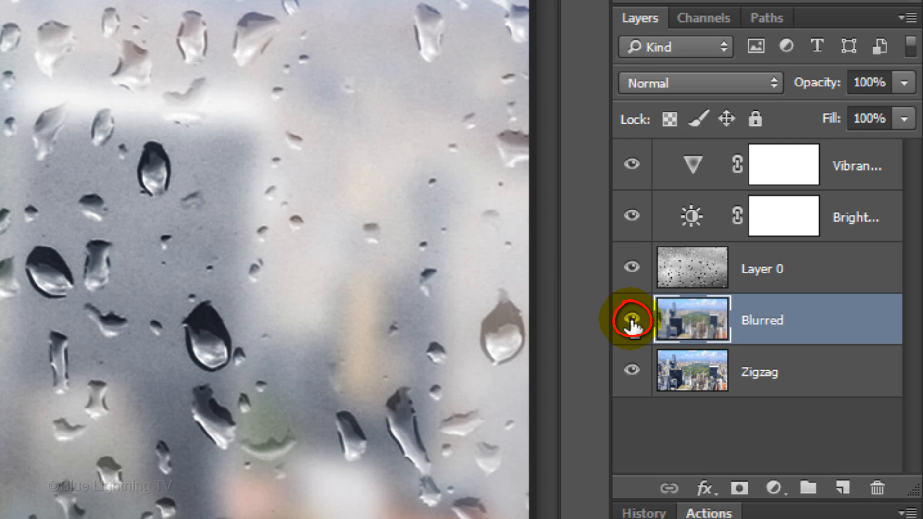
Hide Blurred and apply ZigZag to the Zigzag layer: amount 2, ridges 2, Around Center
{"action": "left_click", "coordinate": [630, 320]}
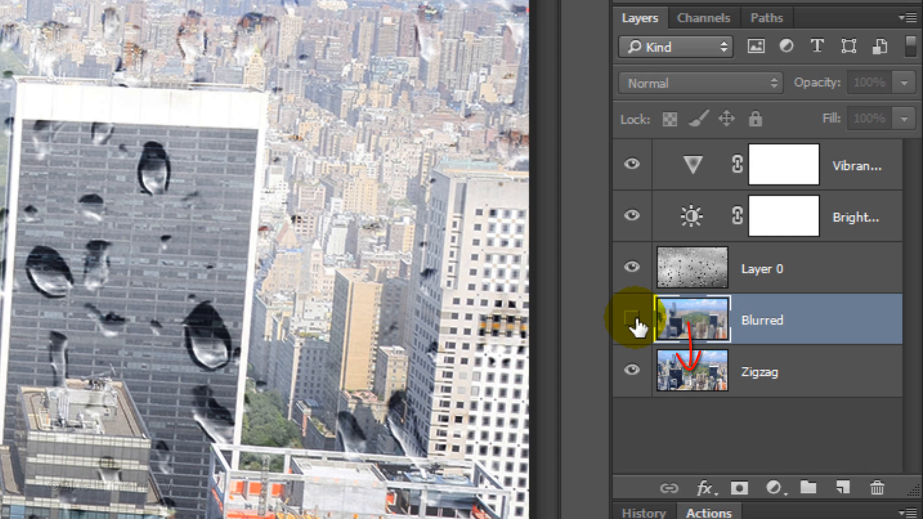
{"action": "left_click", "coordinate": [631, 318]}
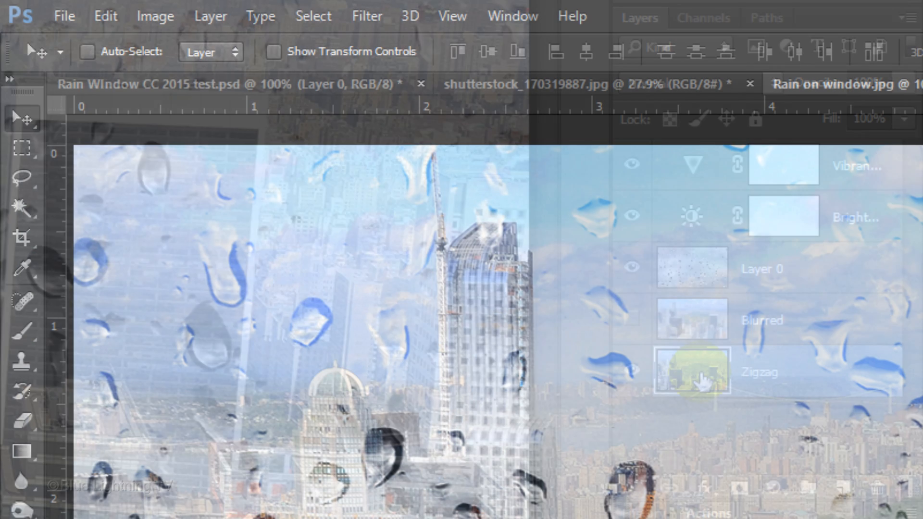
{"action": "left_click", "coordinate": [368, 16]}
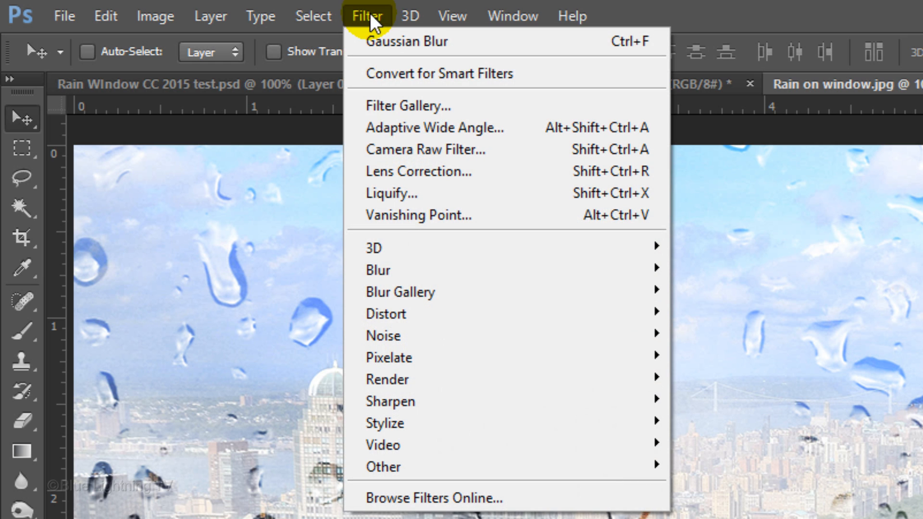
{"action": "mouse_move", "coordinate": [402, 320]}
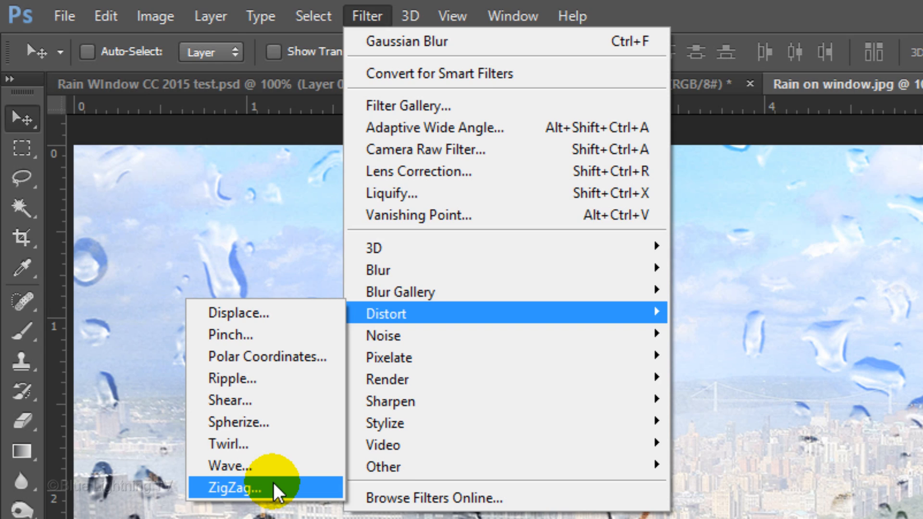
{"action": "left_click", "coordinate": [244, 499]}
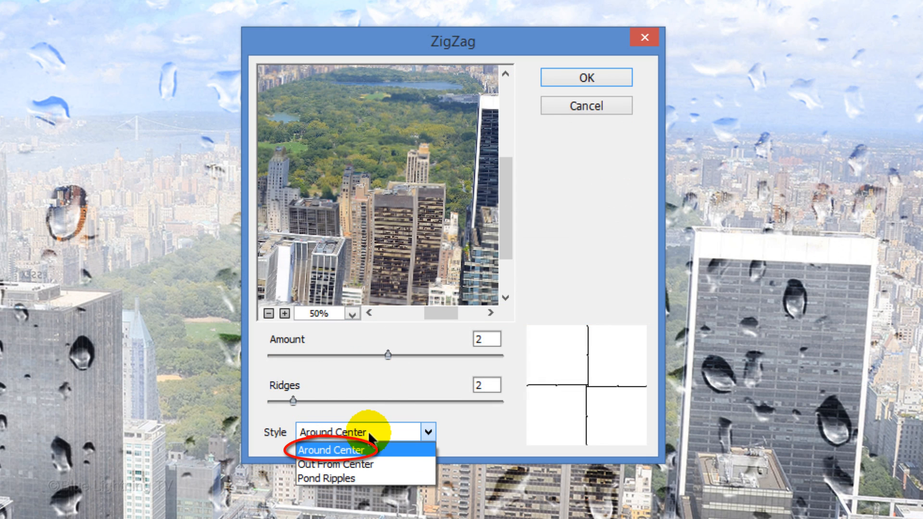
{"action": "left_click", "coordinate": [339, 449]}
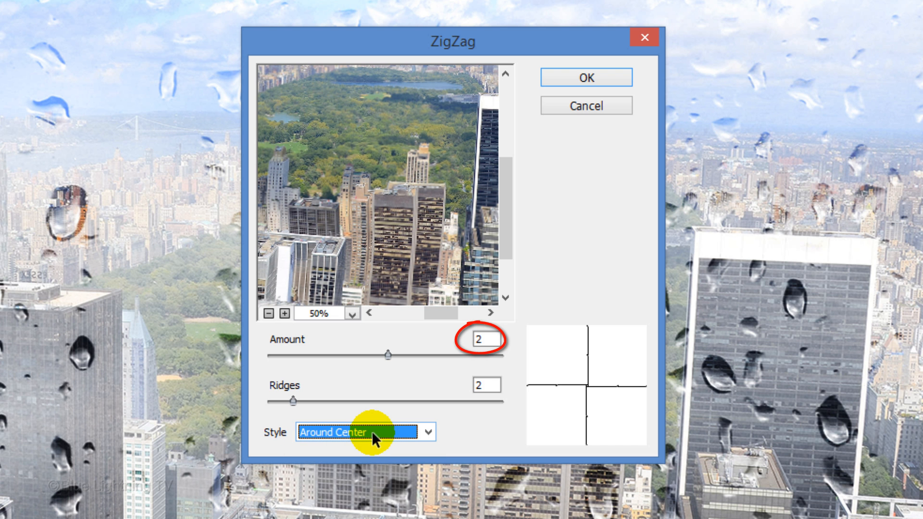
{"action": "left_click", "coordinate": [486, 384]}
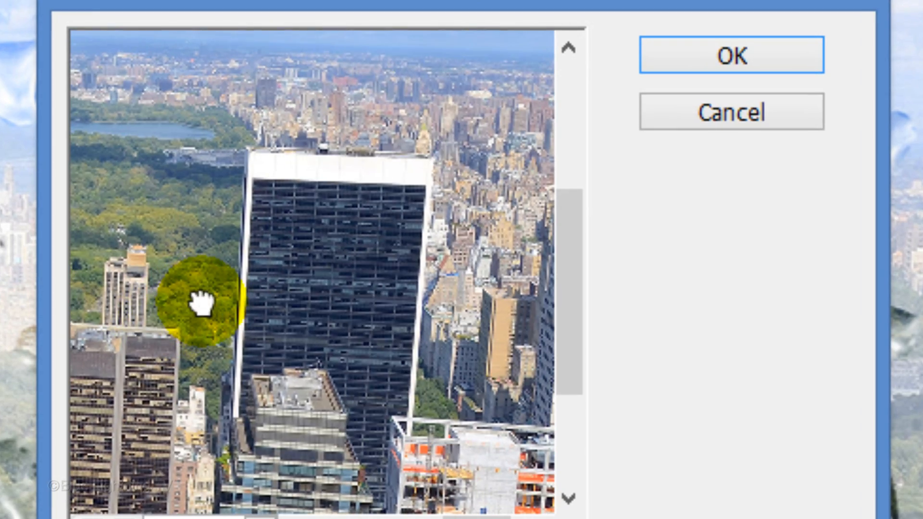
{"action": "left_click_drag", "start_coordinate": [206, 300], "coordinate": [488, 242]}
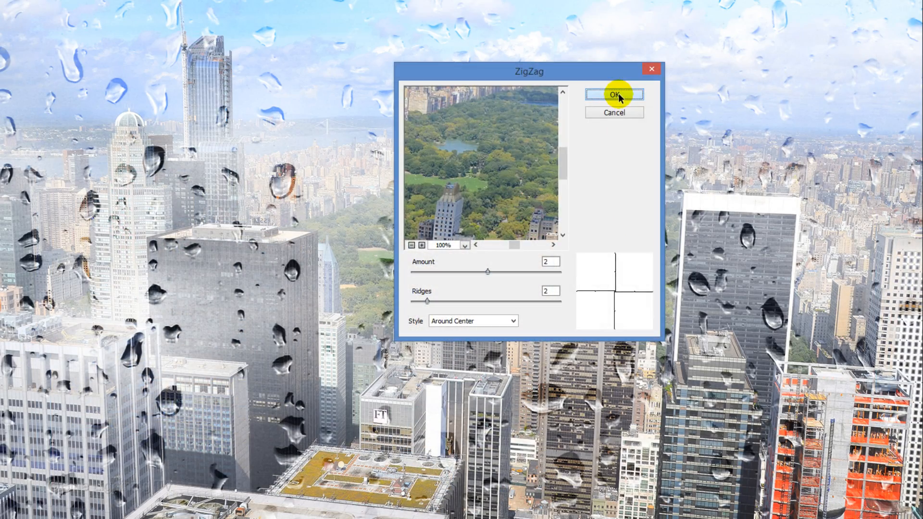
{"action": "left_click", "coordinate": [614, 94]}
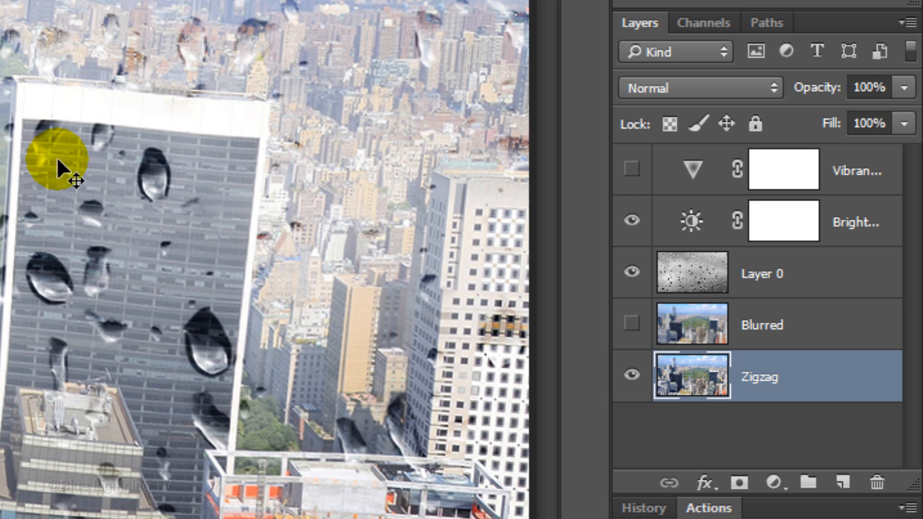
Make the Blurred layer visible again and add a layer mask to it
{"action": "left_click", "coordinate": [632, 324]}
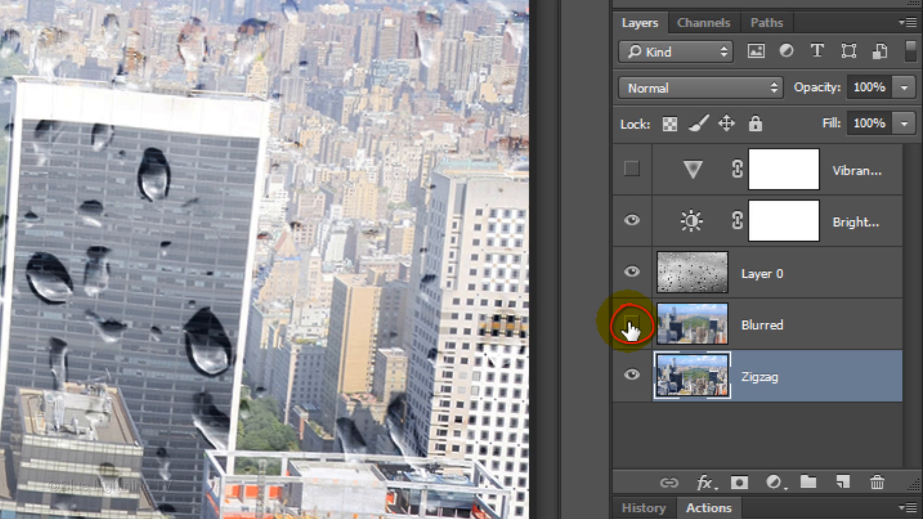
{"action": "left_click", "coordinate": [631, 325]}
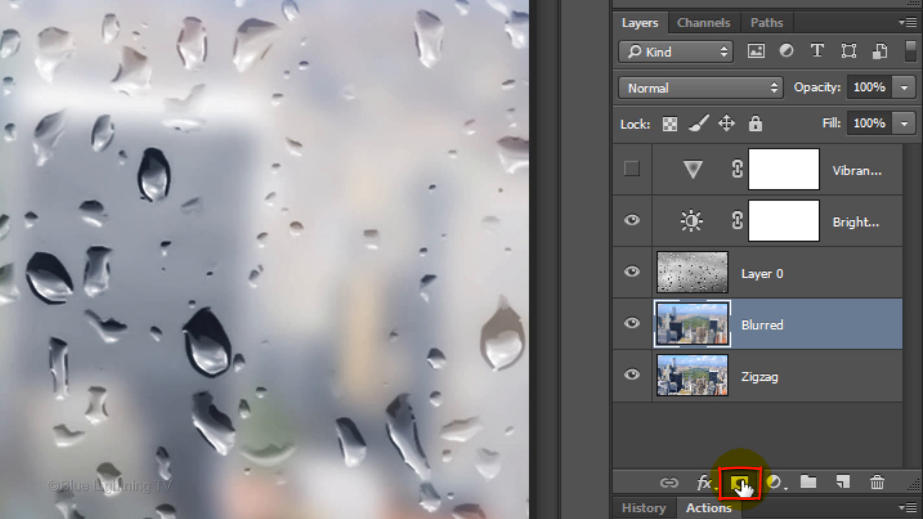
{"action": "left_click", "coordinate": [733, 482]}
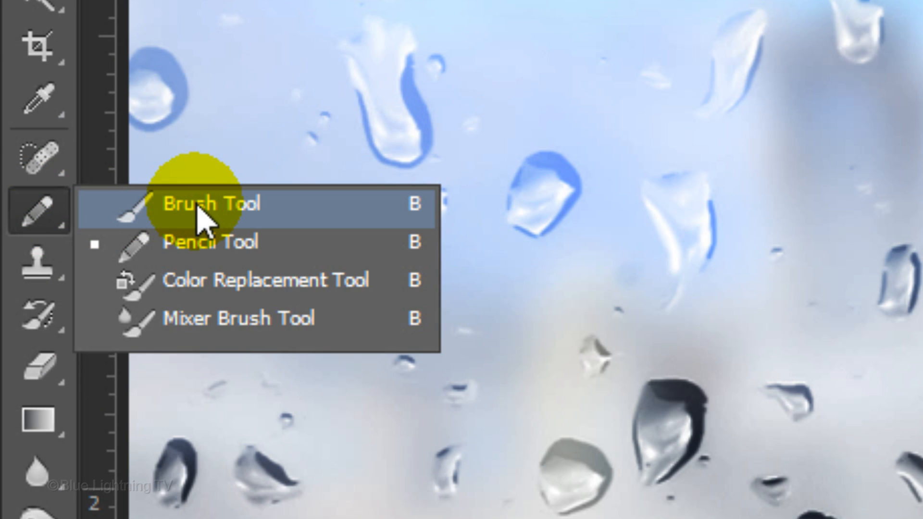
Set up the Brush Tool at 300 px, 0% hardness and 70% opacity
{"action": "left_click", "coordinate": [201, 205]}
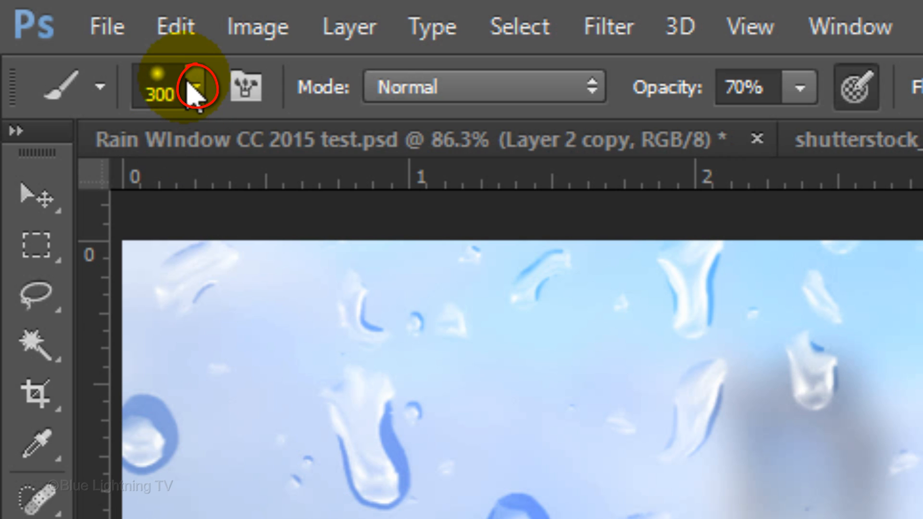
{"action": "left_click", "coordinate": [192, 85]}
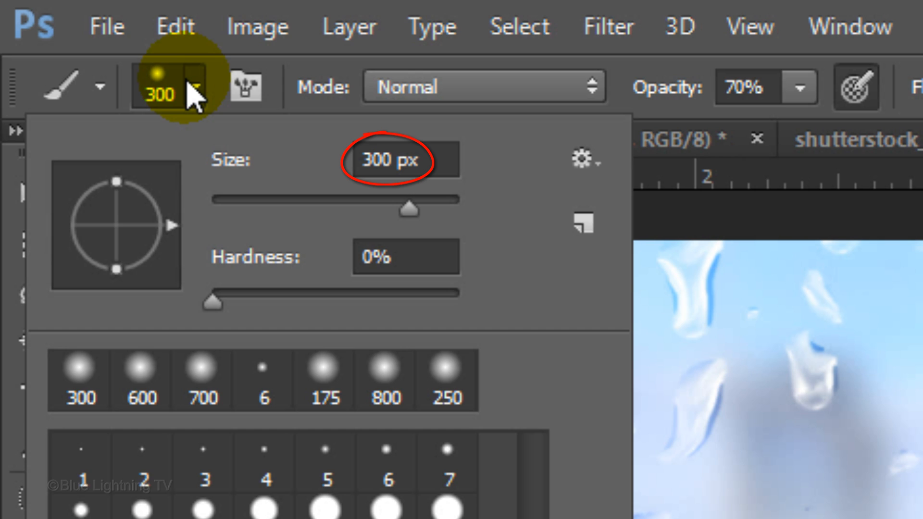
{"action": "left_click", "coordinate": [375, 257]}
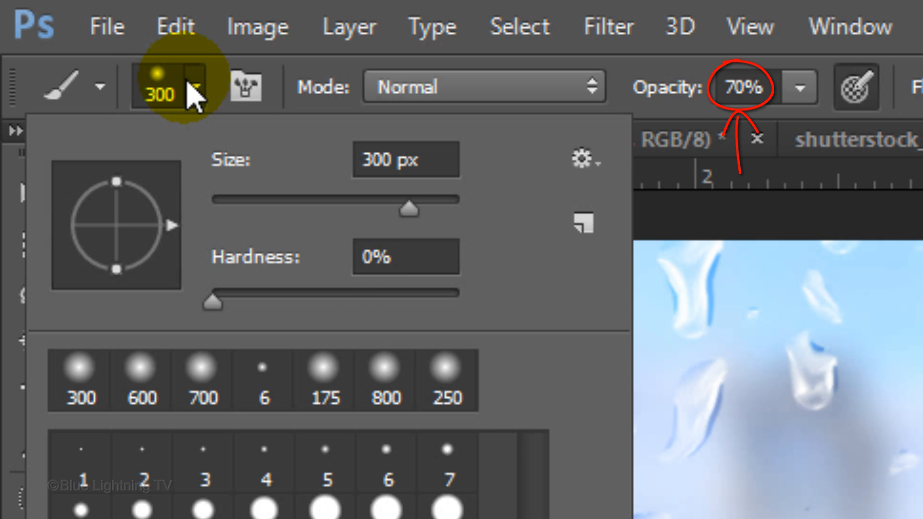
{"action": "key", "text": "Enter"}
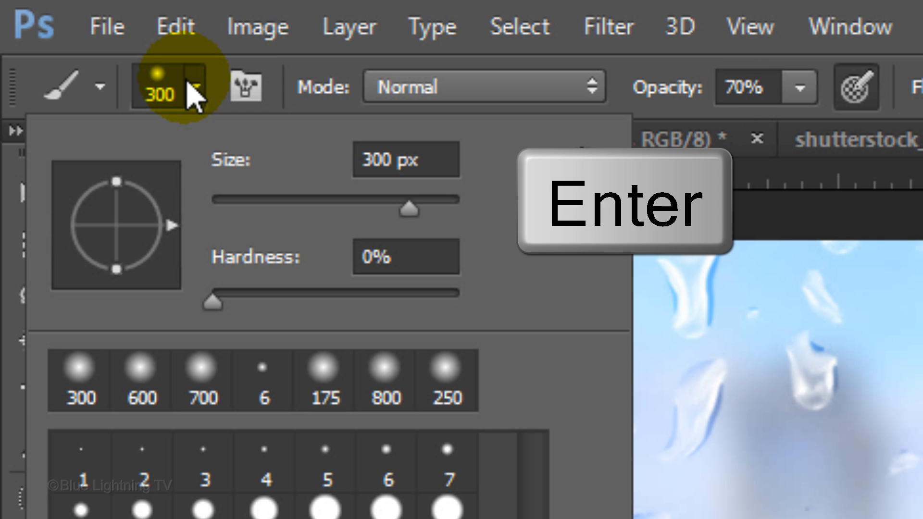
{"action": "key", "text": "Enter"}
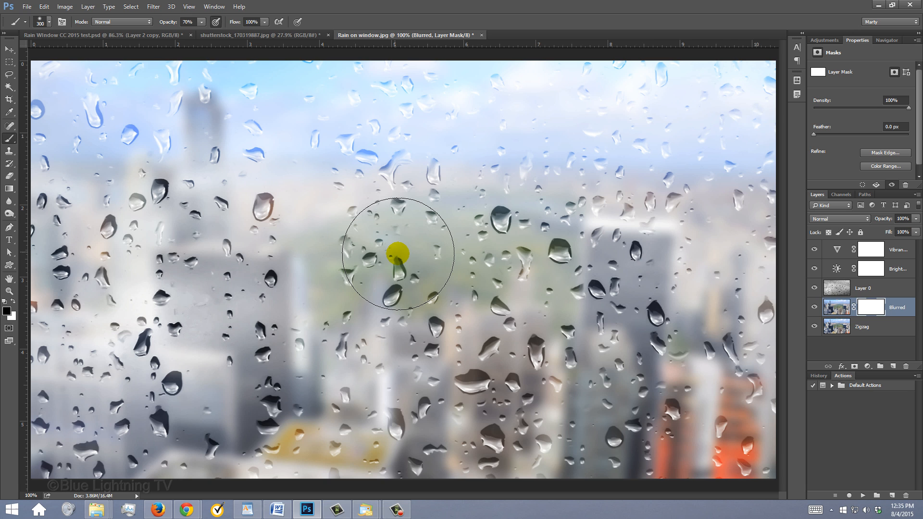
Resize the brush and paint black on the Blurred mask over the image centre
{"action": "key", "text": "]"}
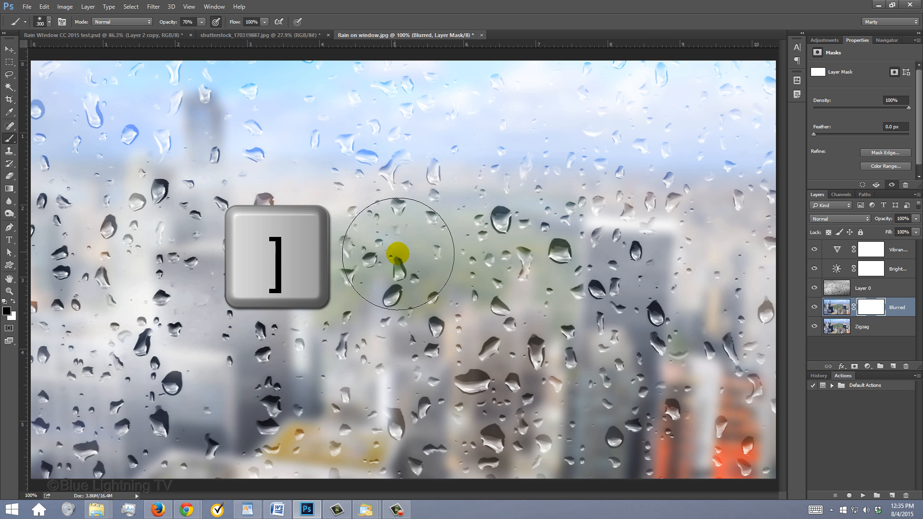
{"action": "key", "text": "["}
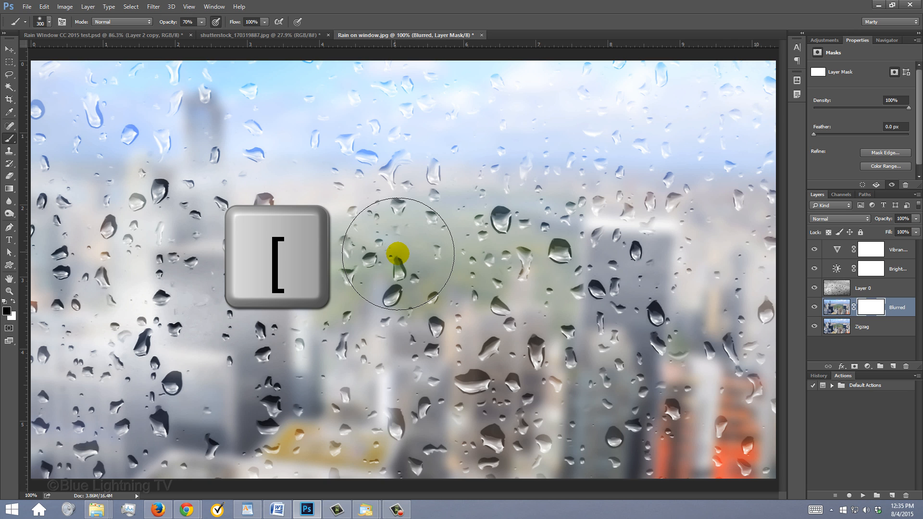
{"action": "key", "text": "]"}
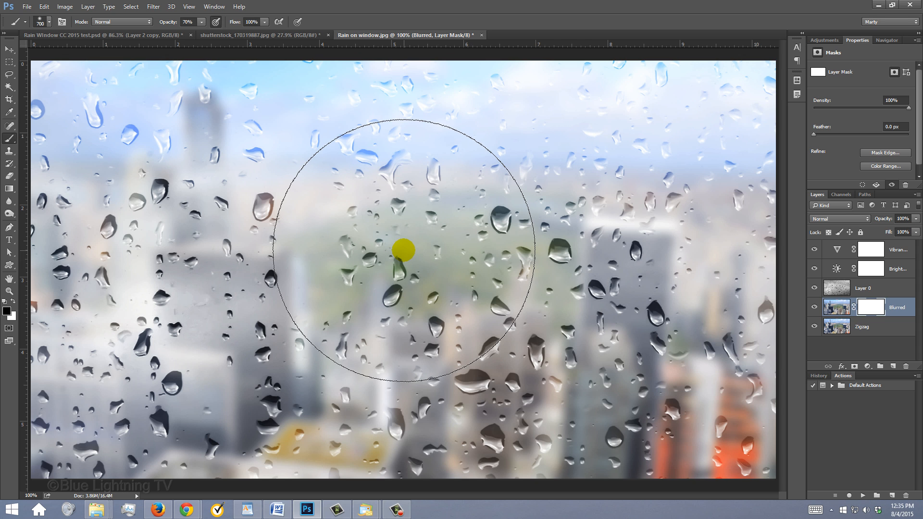
{"action": "left_click_drag", "start_coordinate": [402, 249], "coordinate": [509, 212]}
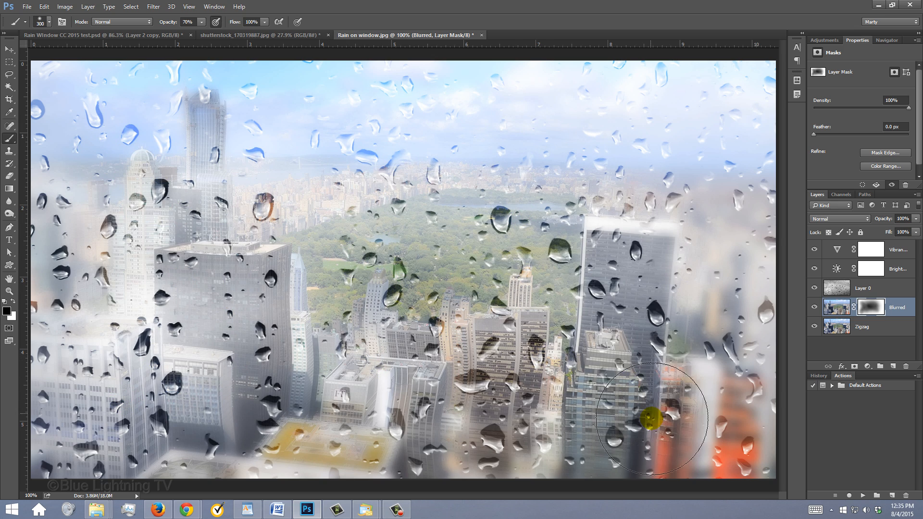
{"action": "mouse_move", "coordinate": [387, 259]}
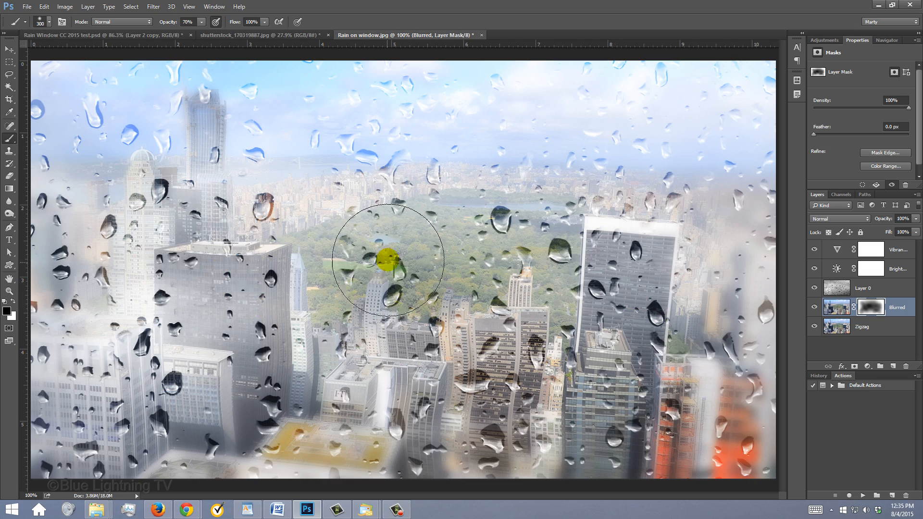